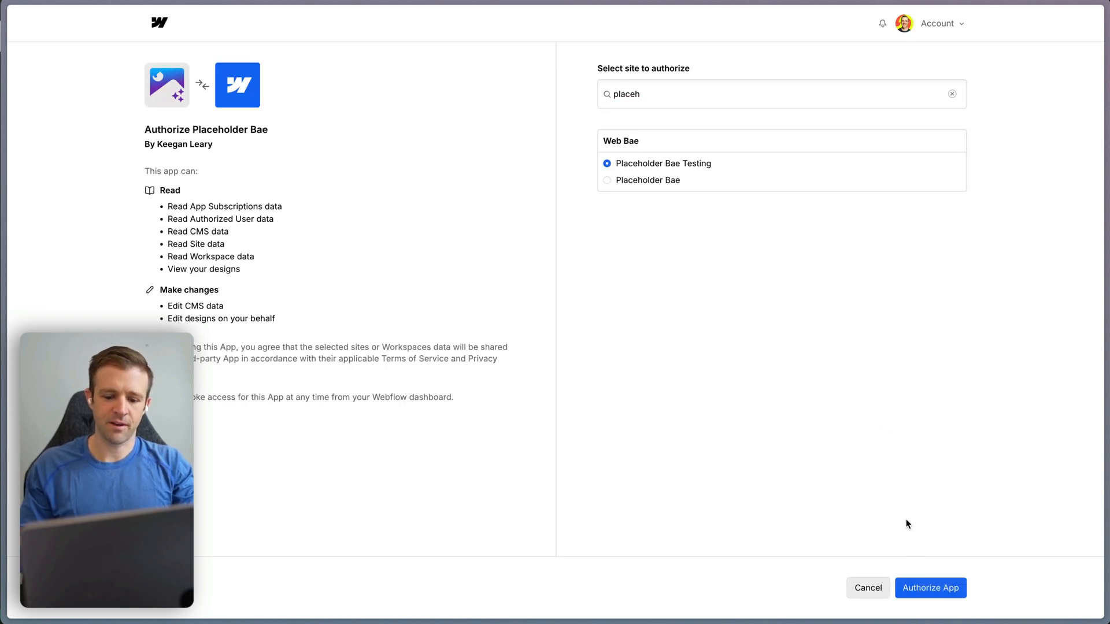
Authorize Placeholder Bae for the Placeholder Bae Testing site
click(931, 603)
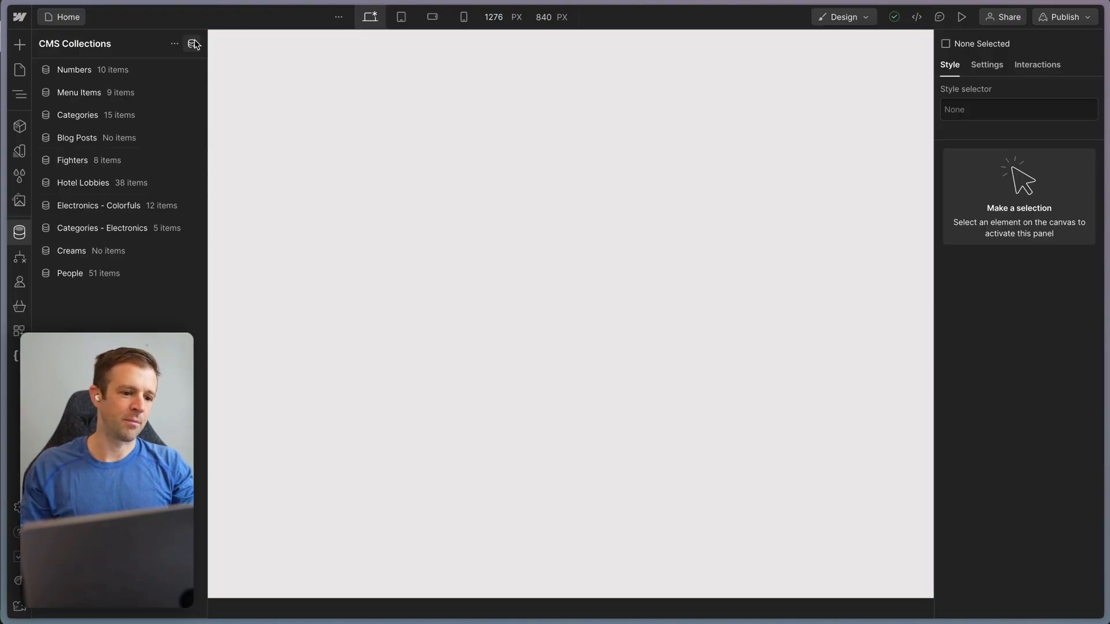
Open the Apps panel to see Placeholder Bae listed under Connected
click(192, 43)
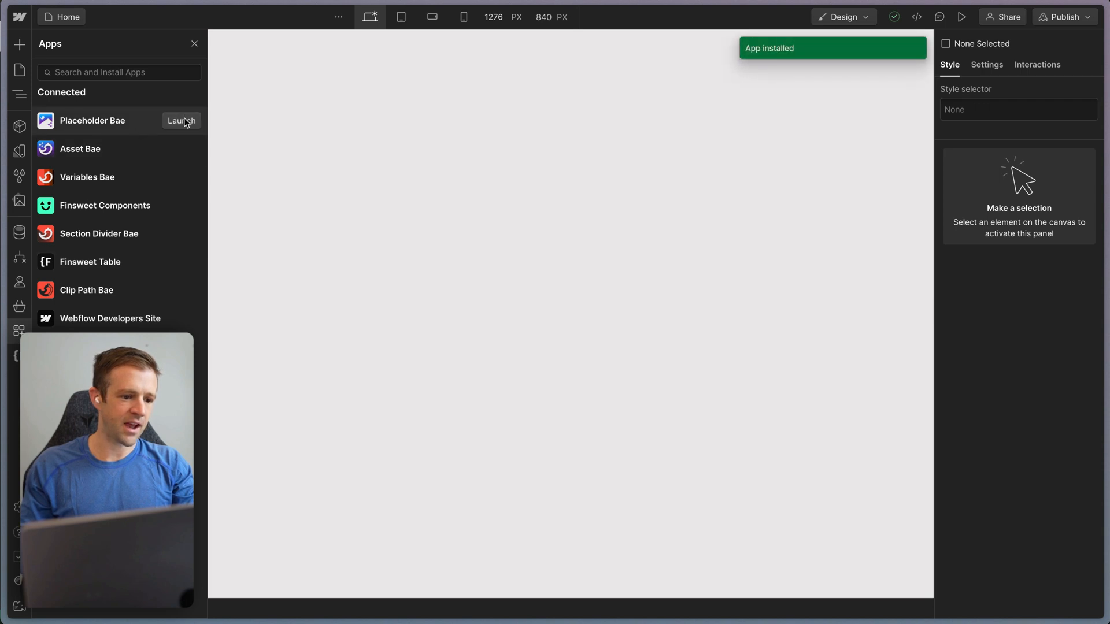
Launch Placeholder Bae from the Apps panel and open its item generator
click(181, 121)
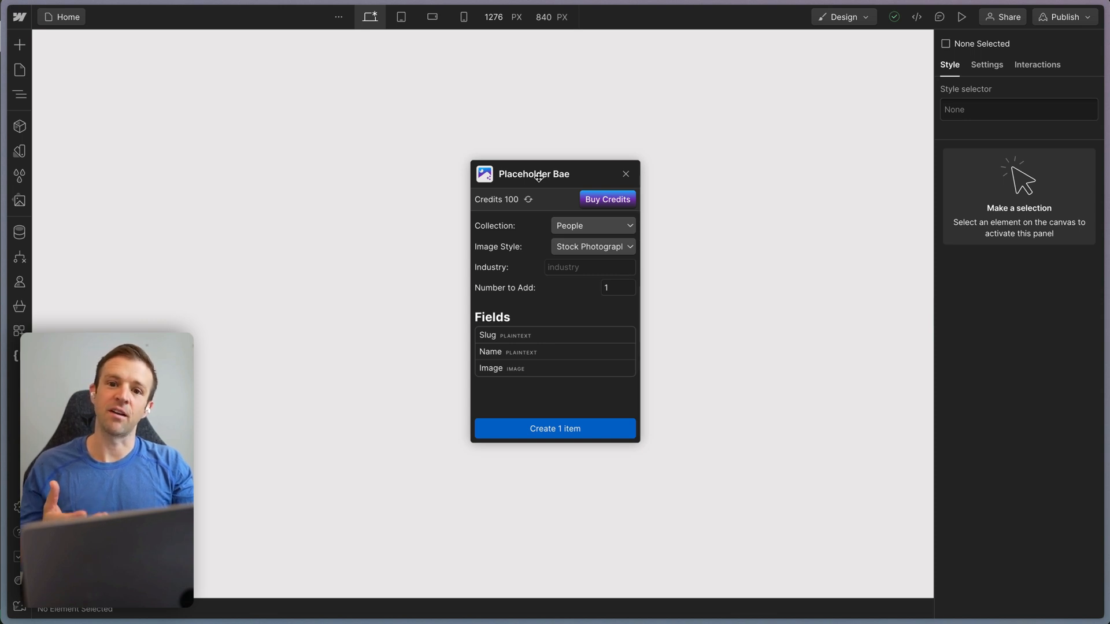
click(592, 247)
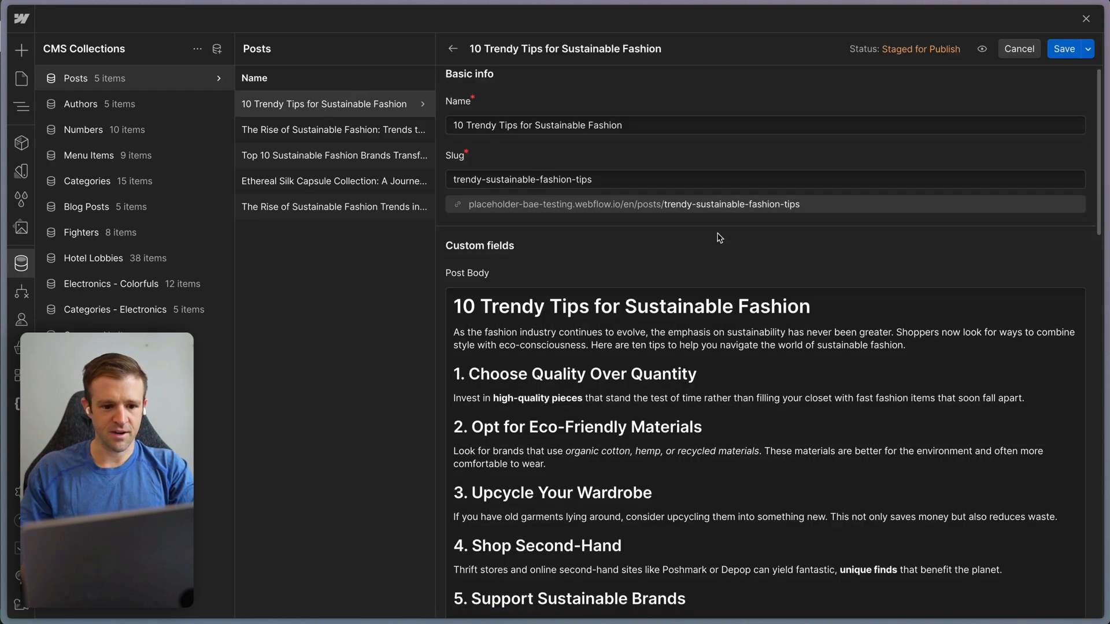
Review the 10 Trendy Tips post fields, then open the second generated post
scroll(down, 3)
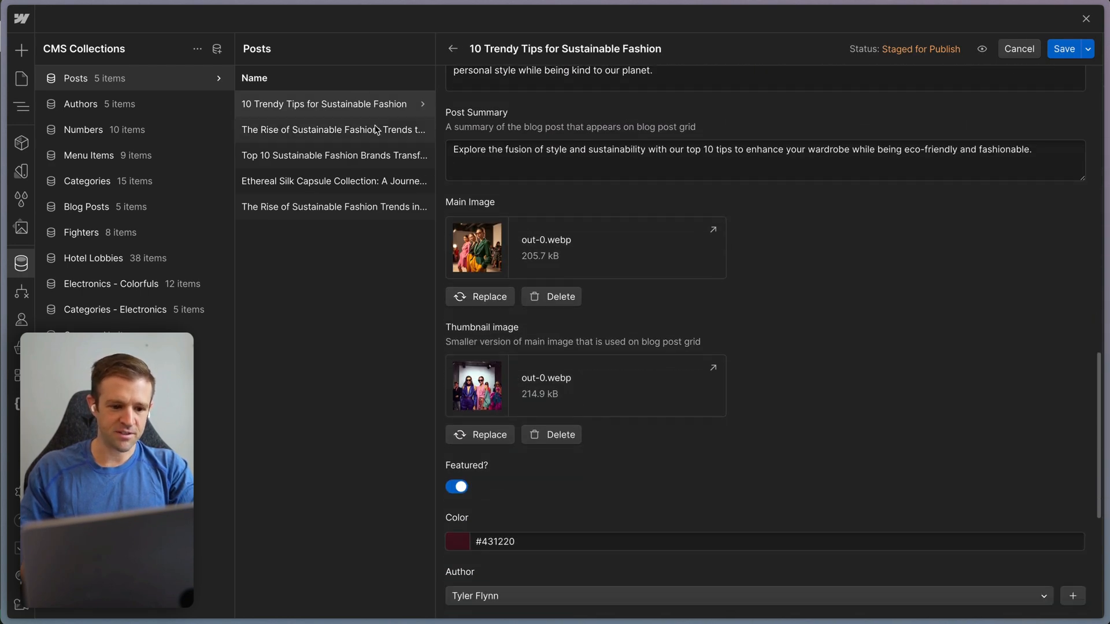
click(333, 129)
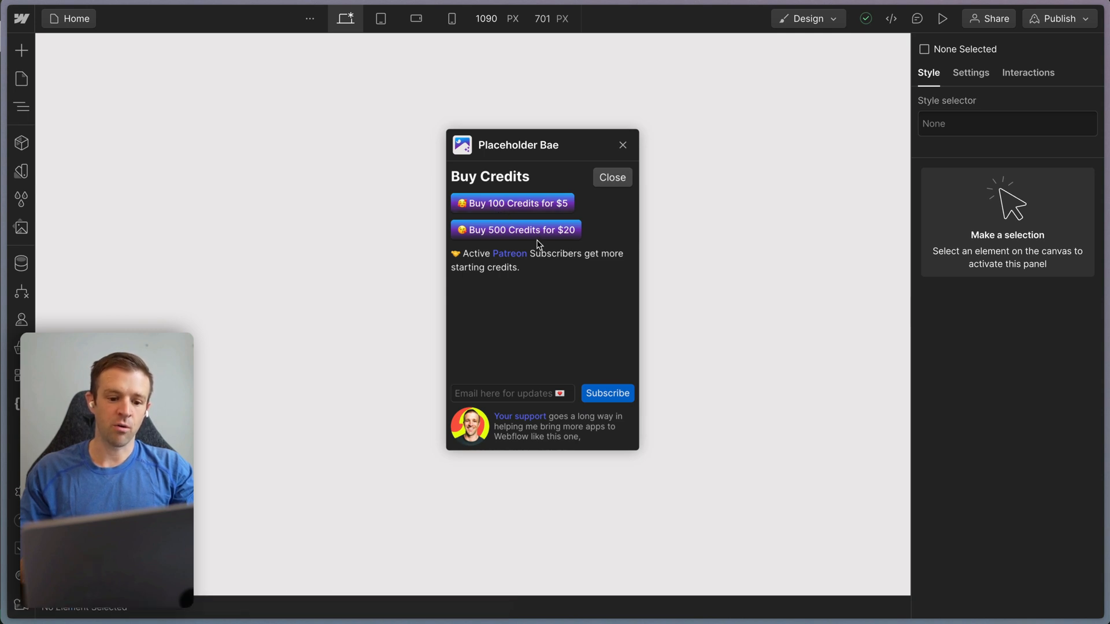
Choose the 500 credits for $20 pack to reach Stripe checkout
click(515, 230)
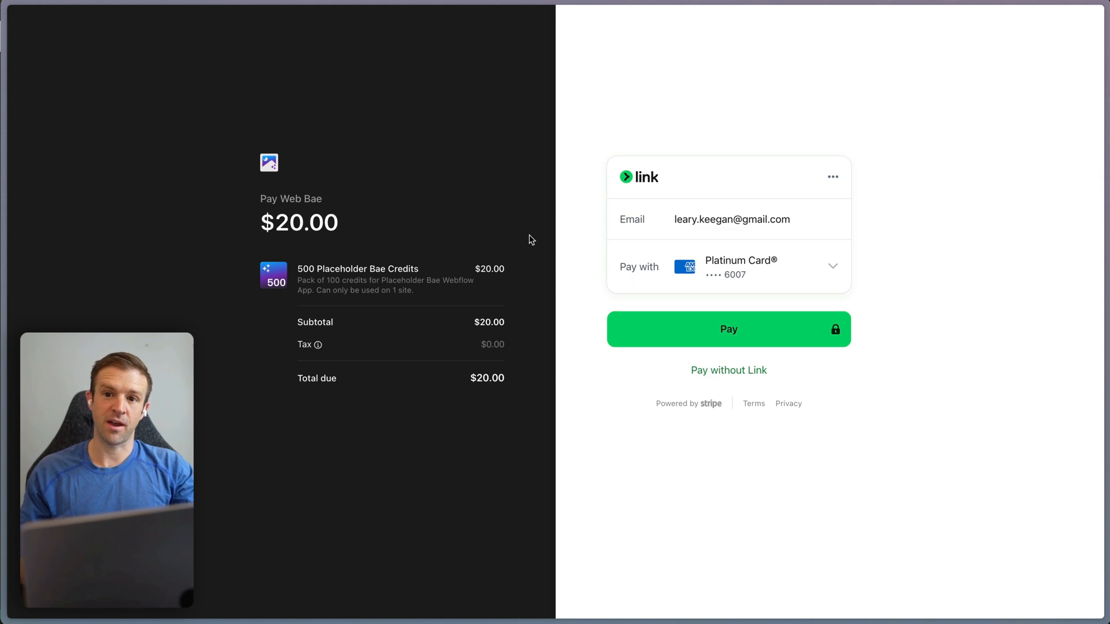